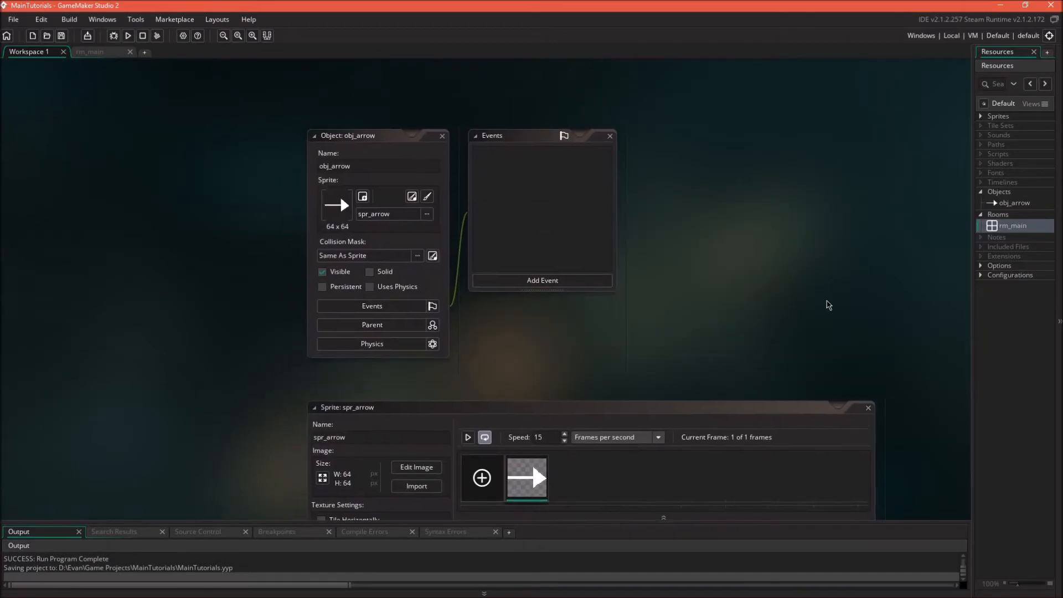
- Test-run the game from the toolbar, then close the game window
{"action": "left_click", "coordinate": [541, 280]}
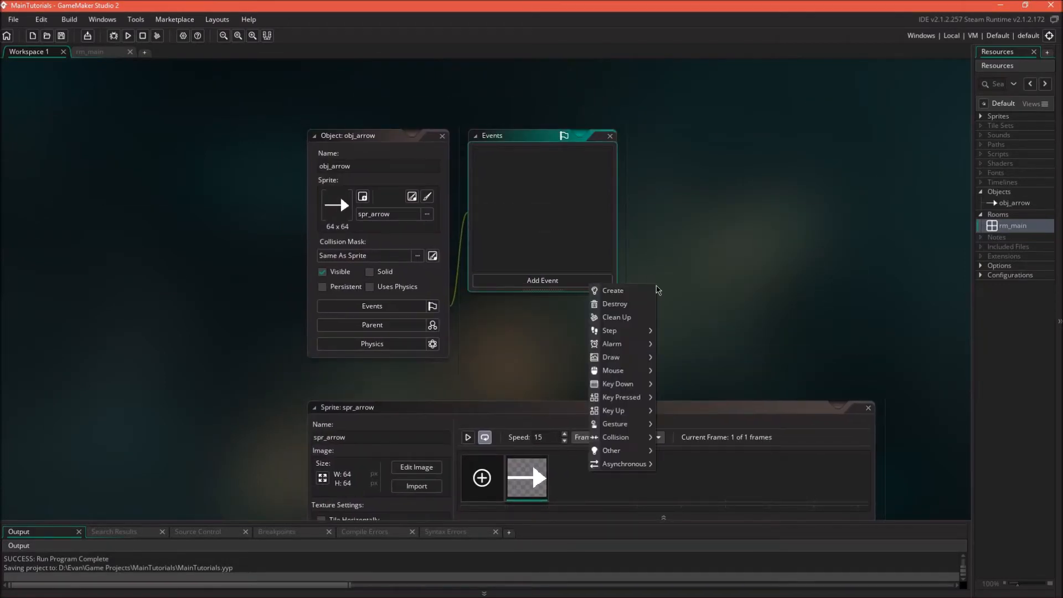
{"action": "mouse_move", "coordinate": [610, 330]}
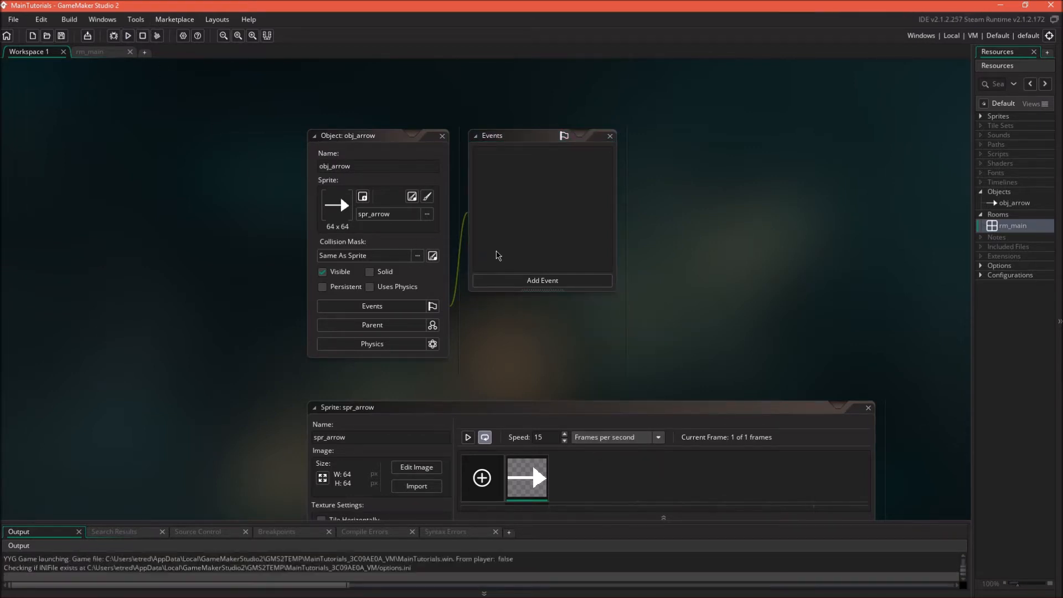
{"action": "left_click", "coordinate": [127, 35]}
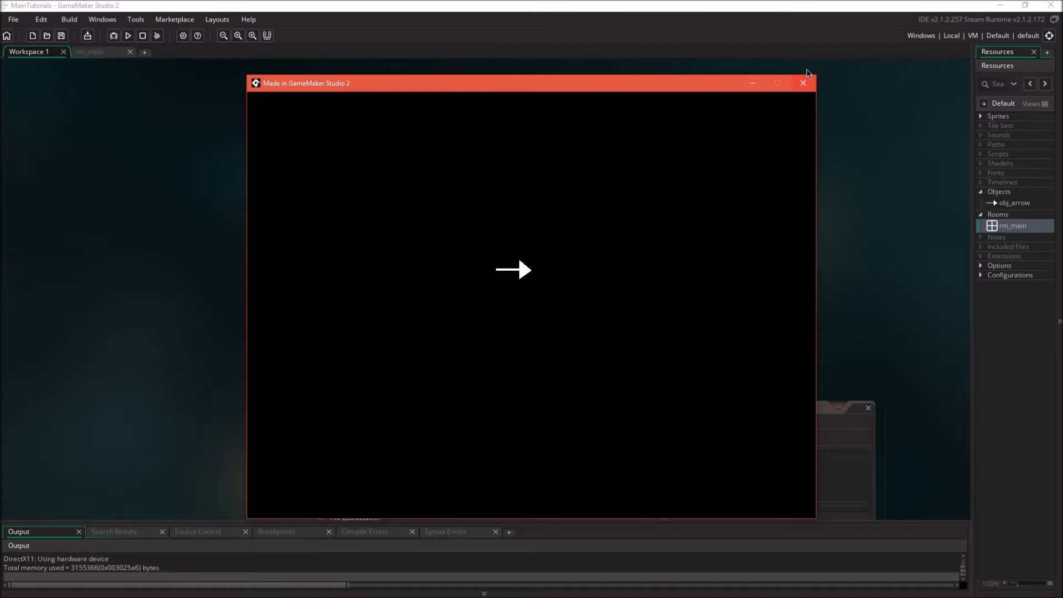
{"action": "left_click", "coordinate": [803, 83]}
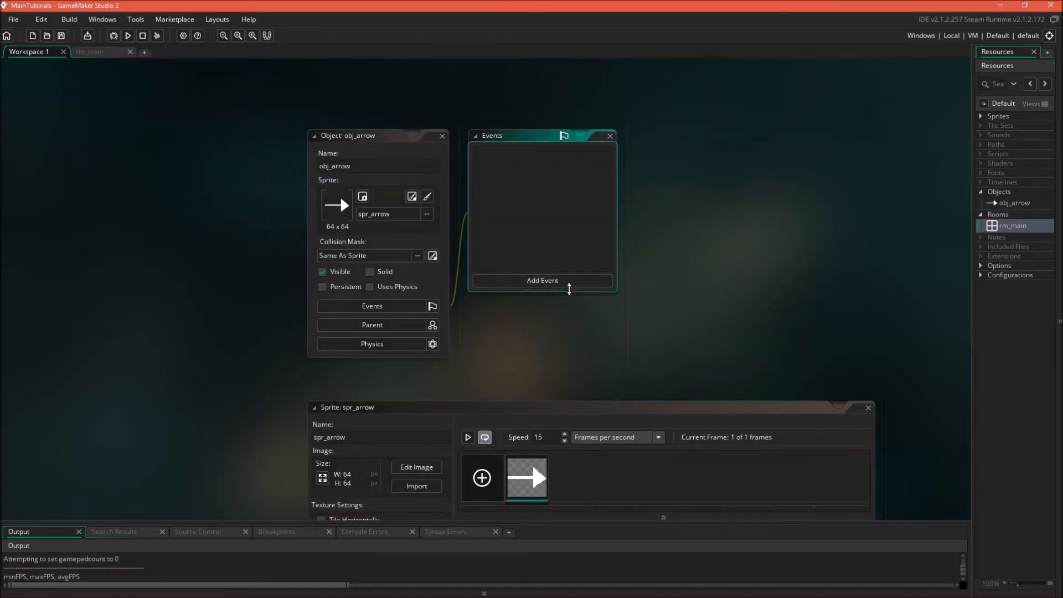
- Add a Step event to obj_arrow containing image_angle = 0; and save the project
{"action": "left_click", "coordinate": [541, 280]}
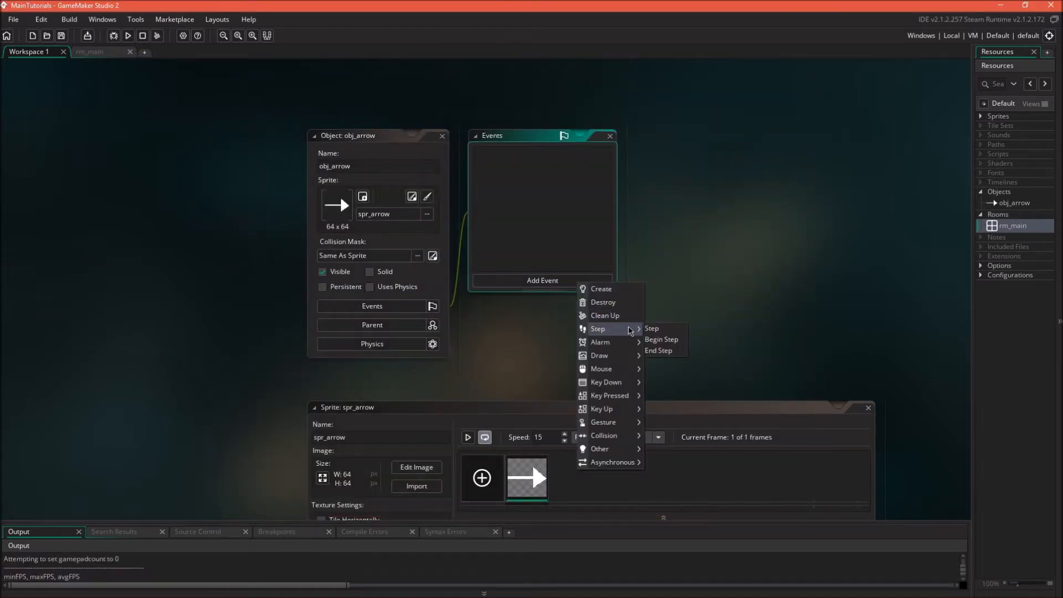
{"action": "left_click", "coordinate": [651, 328]}
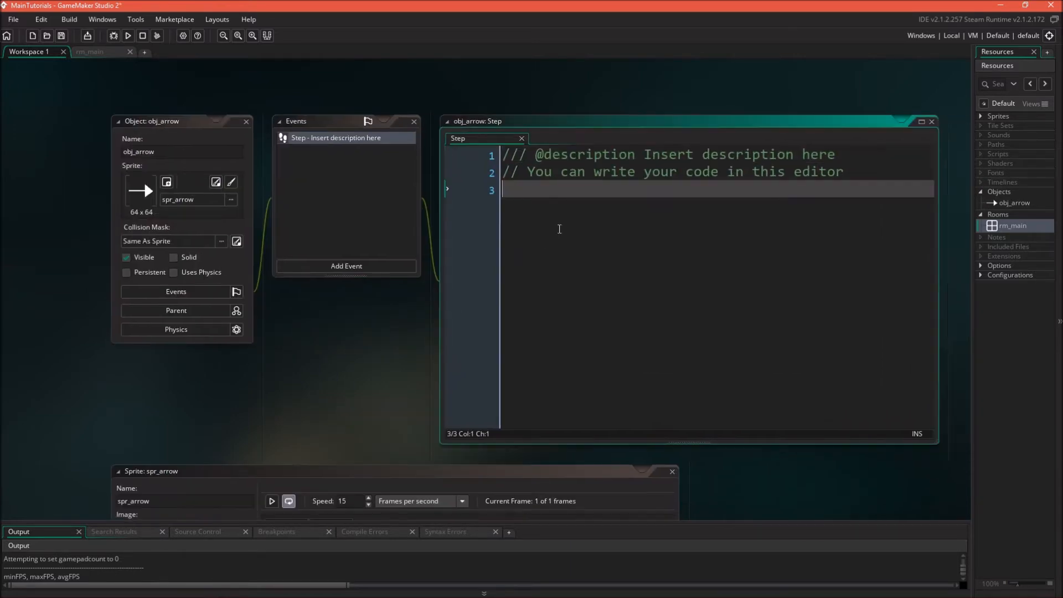
{"action": "type", "text": "image"}
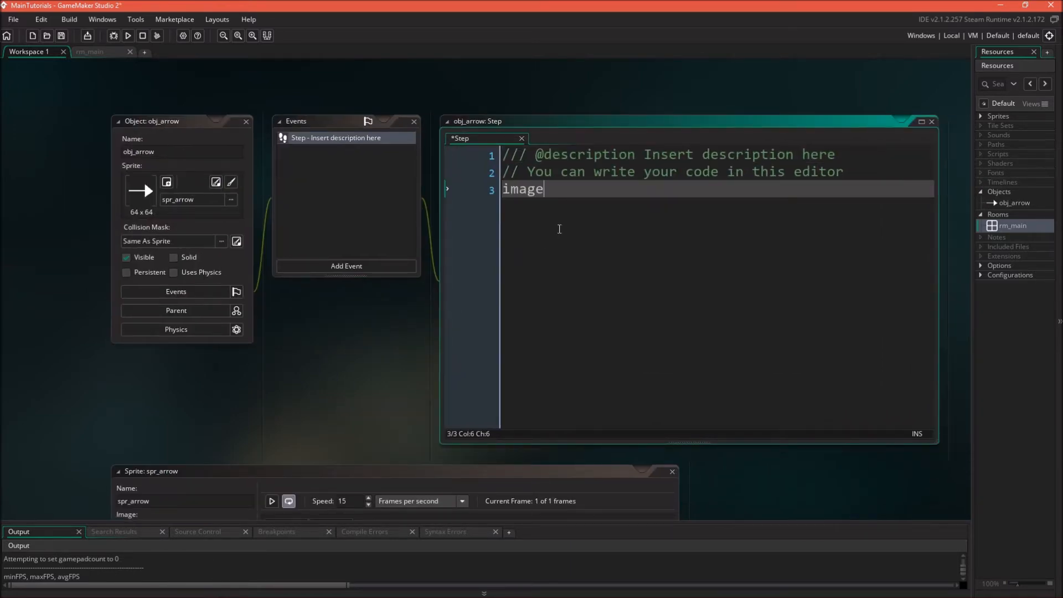
{"action": "type", "text": "_angle ="}
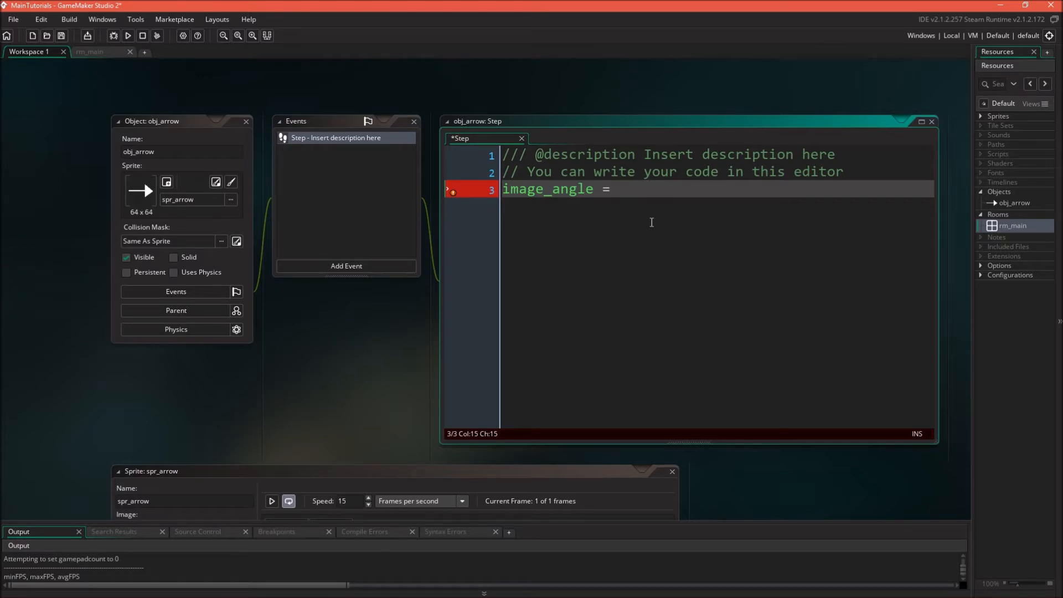
{"action": "type", "text": "0;"}
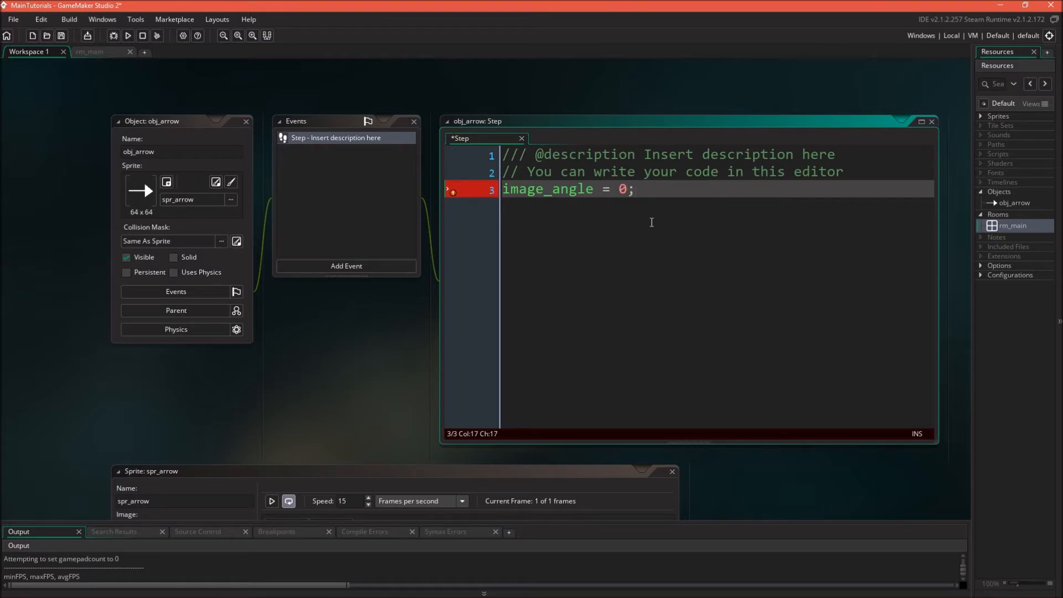
{"action": "key", "text": "ctrl+s"}
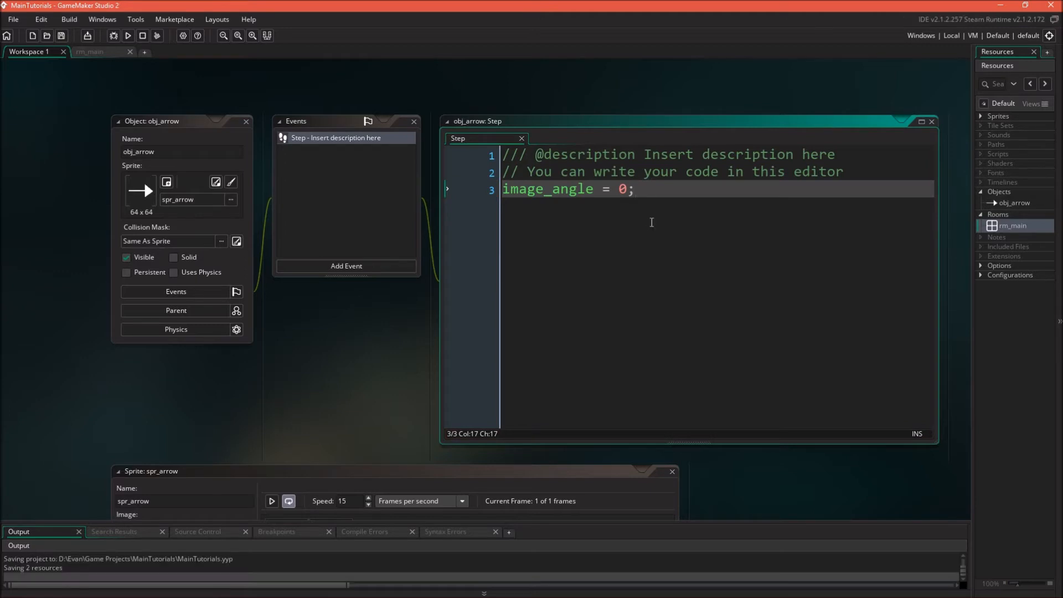
- Run the game to test, then change the Step code's angle value to 90
{"action": "left_click", "coordinate": [126, 35]}
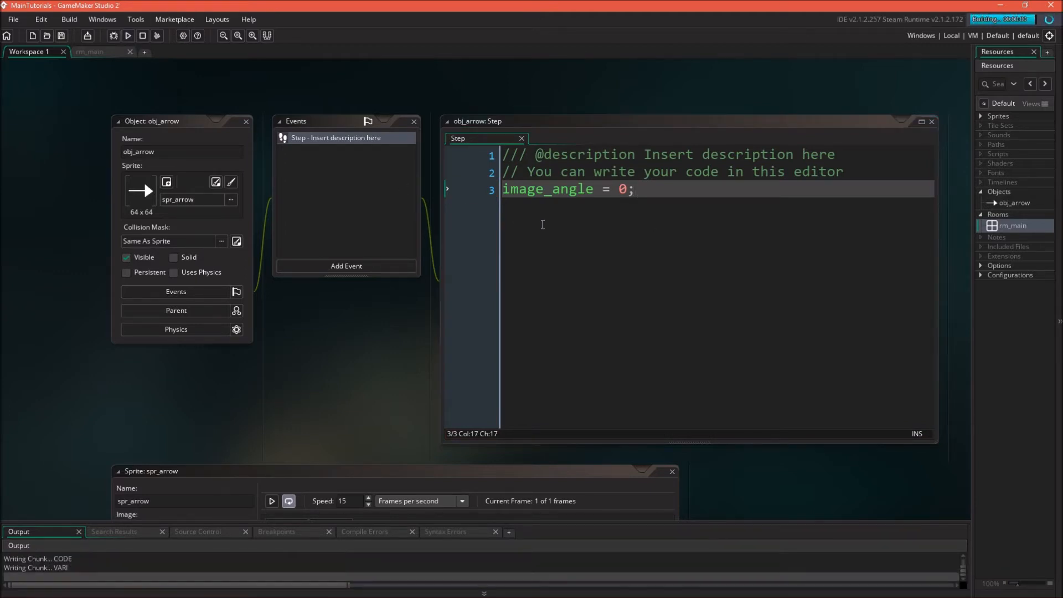
{"action": "left_click", "coordinate": [127, 36]}
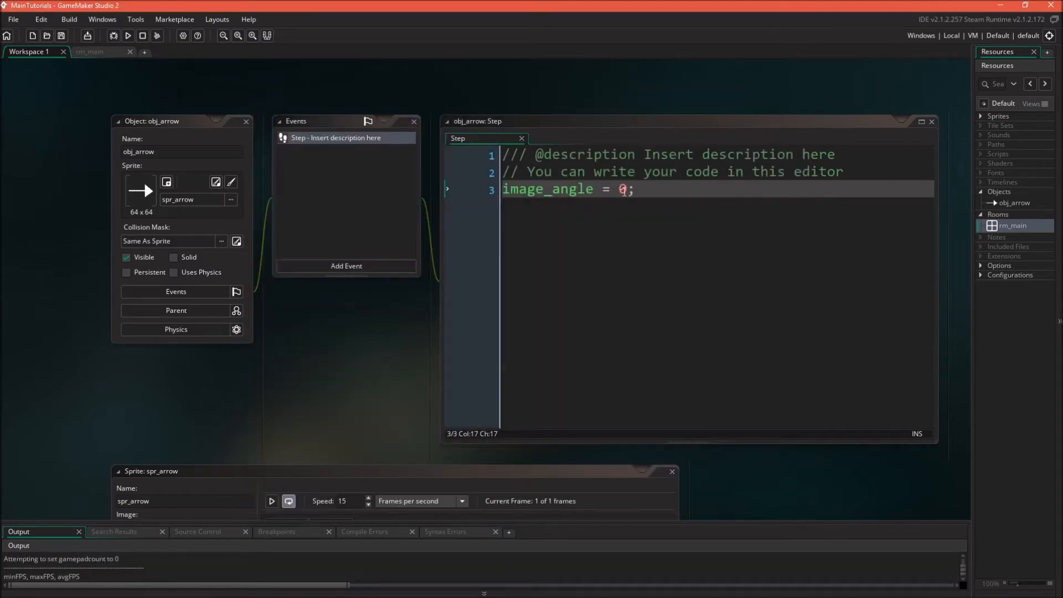
{"action": "type", "text": "9"}
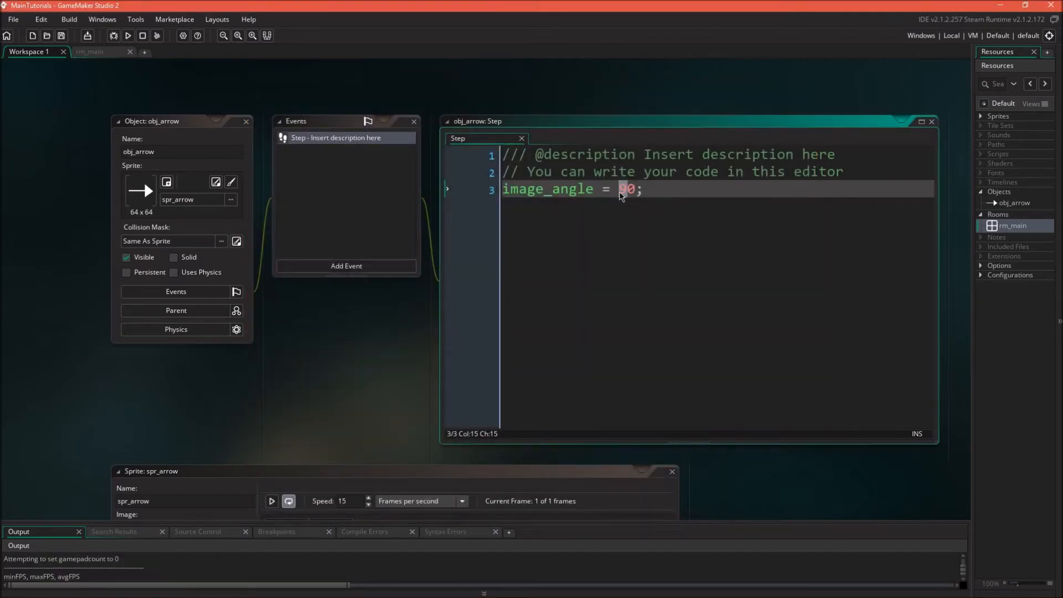
- Try an angle of 180, then replace it with 11.111 in the Step code
{"action": "type", "text": "1"}
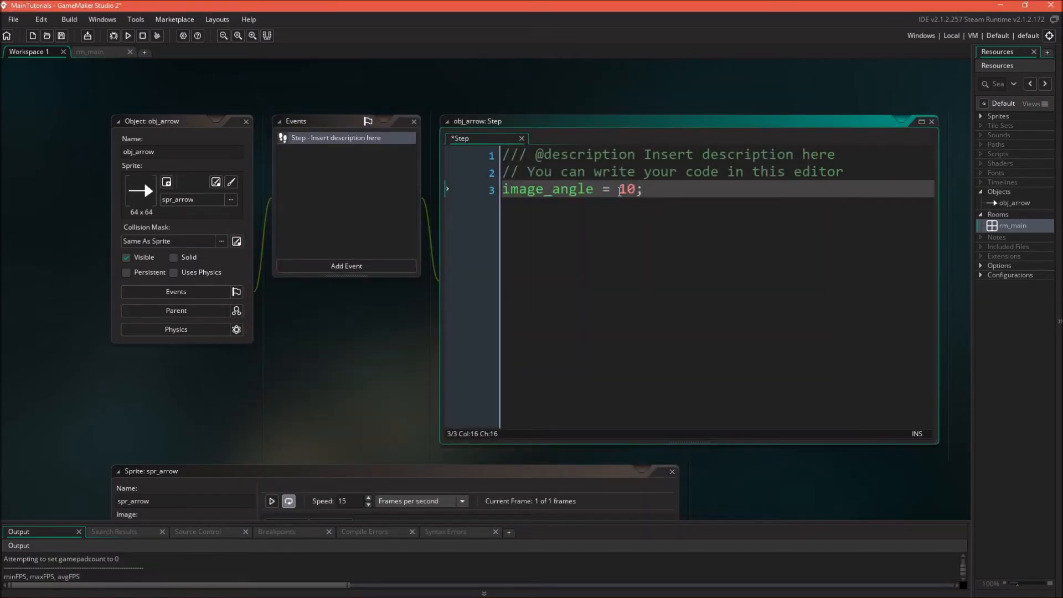
{"action": "type", "text": "80"}
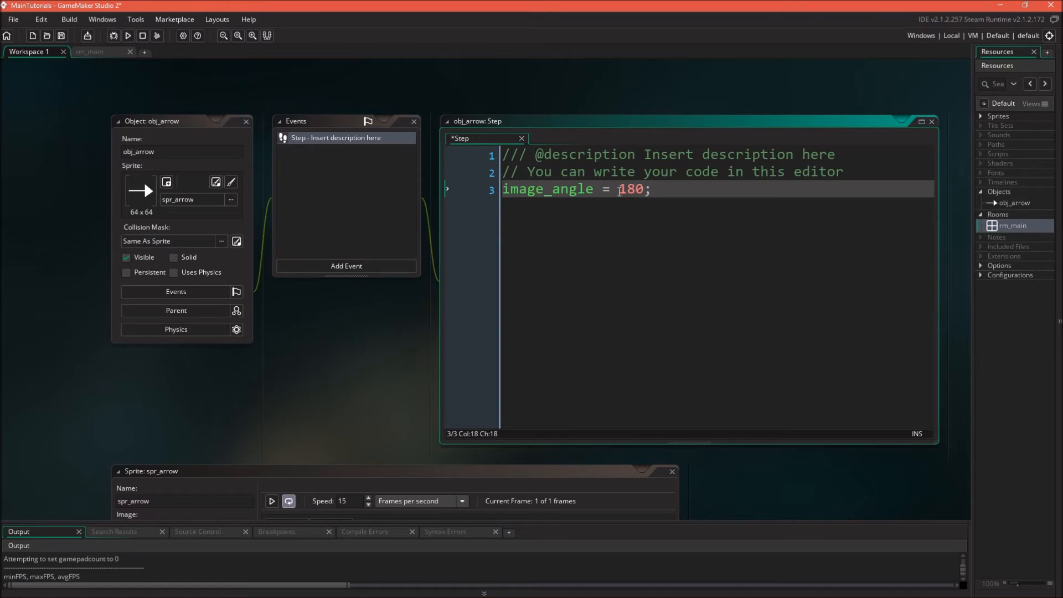
{"action": "key", "text": "Backspace"}
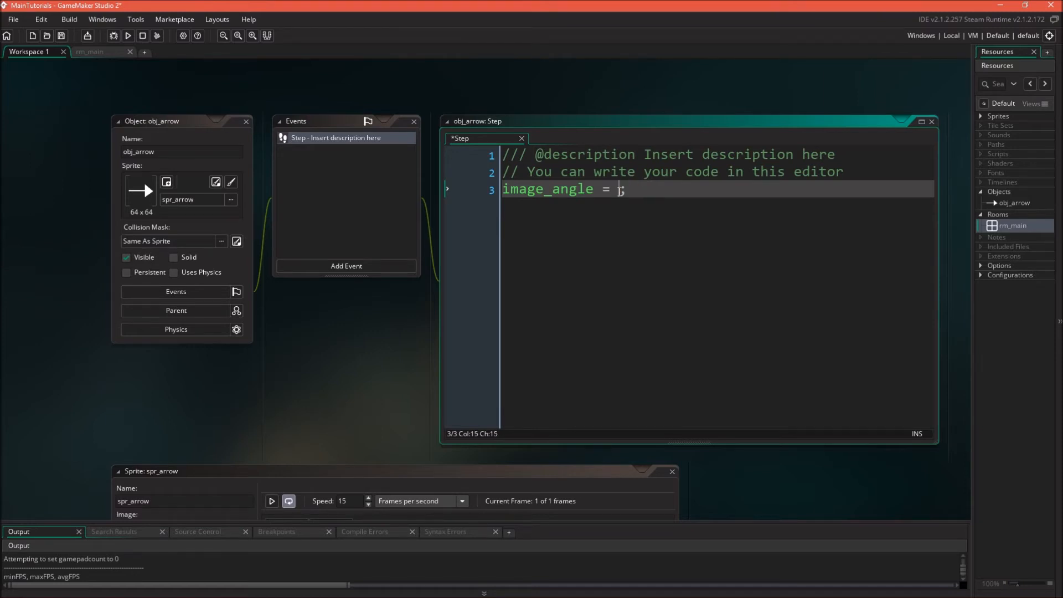
{"action": "type", "text": "11"}
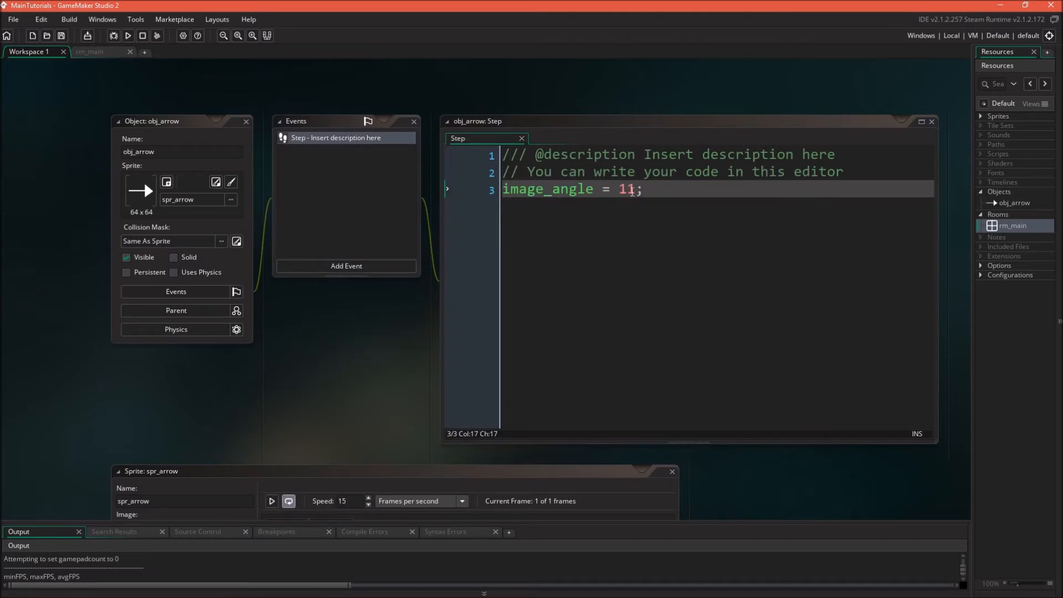
{"action": "type", "text": ".11"}
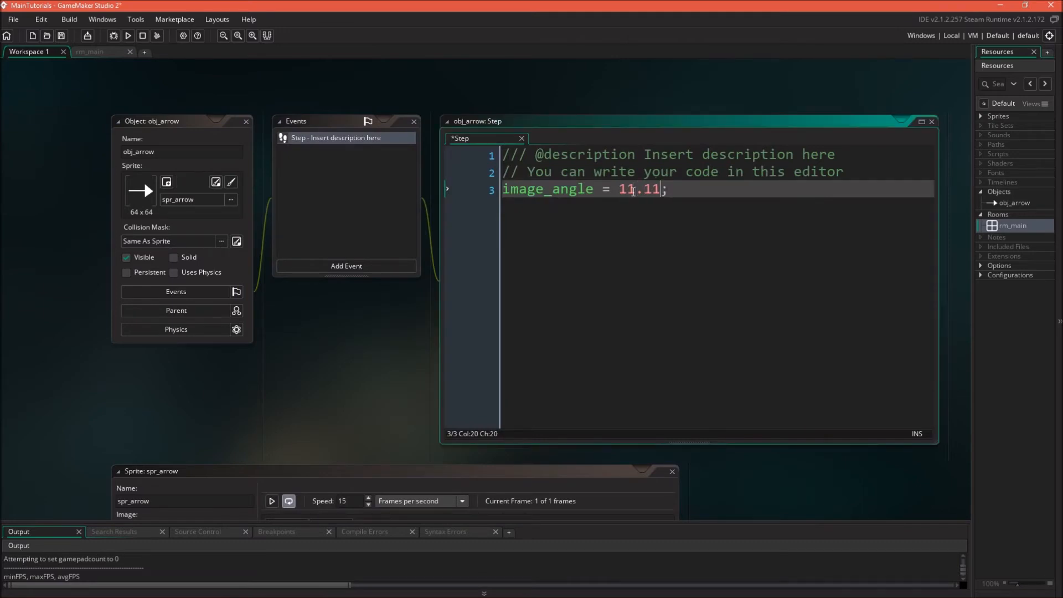
- Run the game to view the slightly tilted arrow, then close the window
{"action": "left_click", "coordinate": [157, 35]}
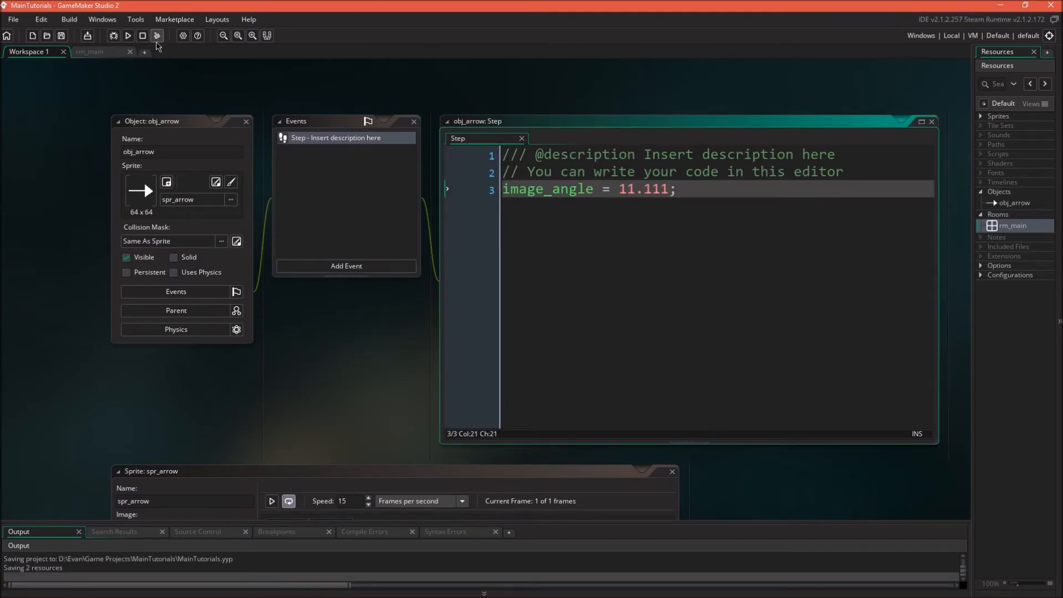
{"action": "left_click", "coordinate": [157, 36]}
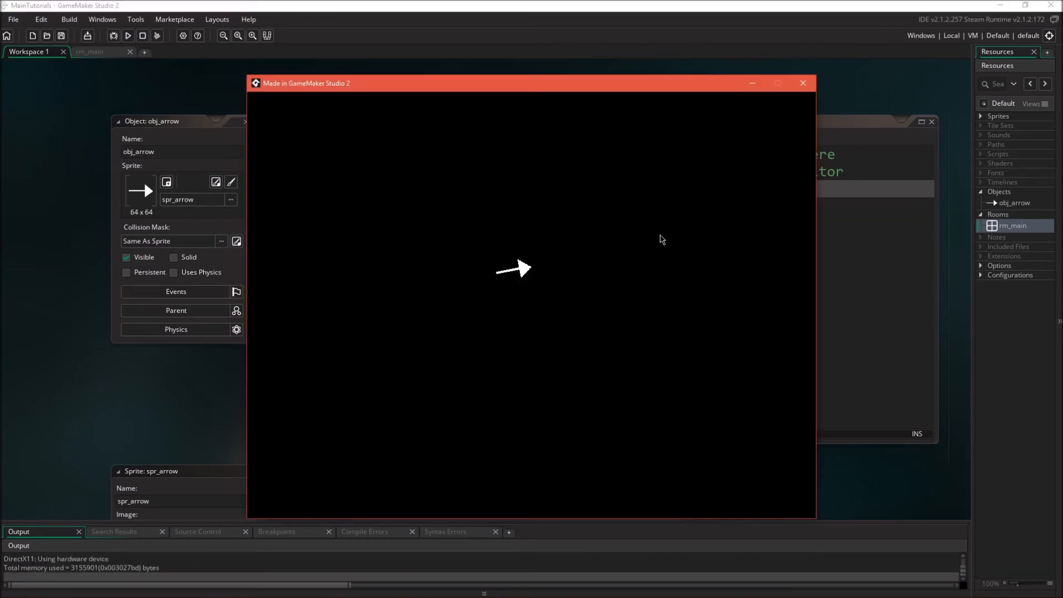
{"action": "left_click", "coordinate": [803, 82]}
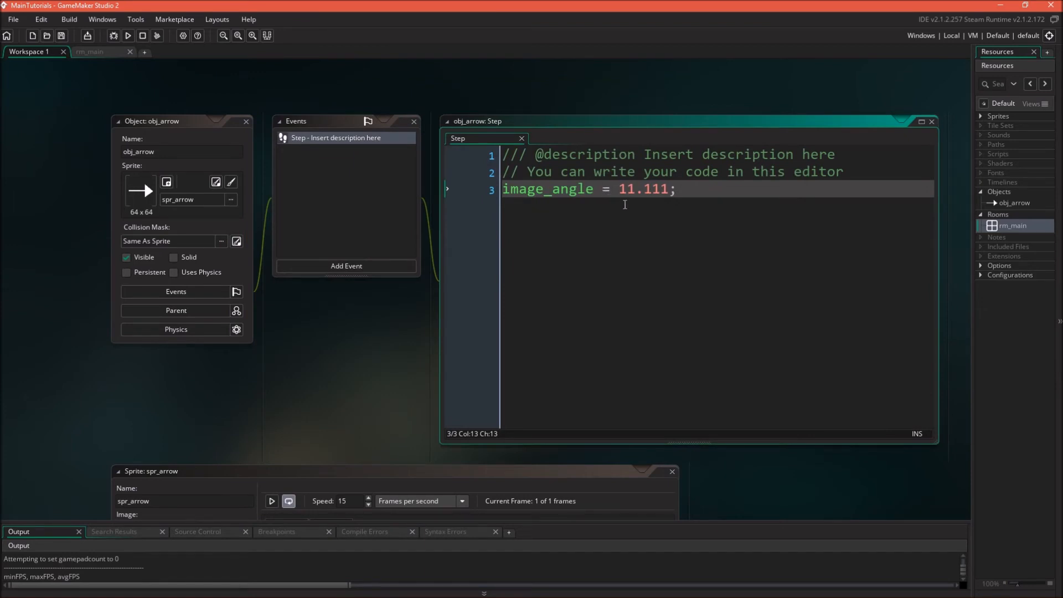
- Change the Step line to image_angle += 1; and run the game to watch the arrow spin
{"action": "type", "text": "+"}
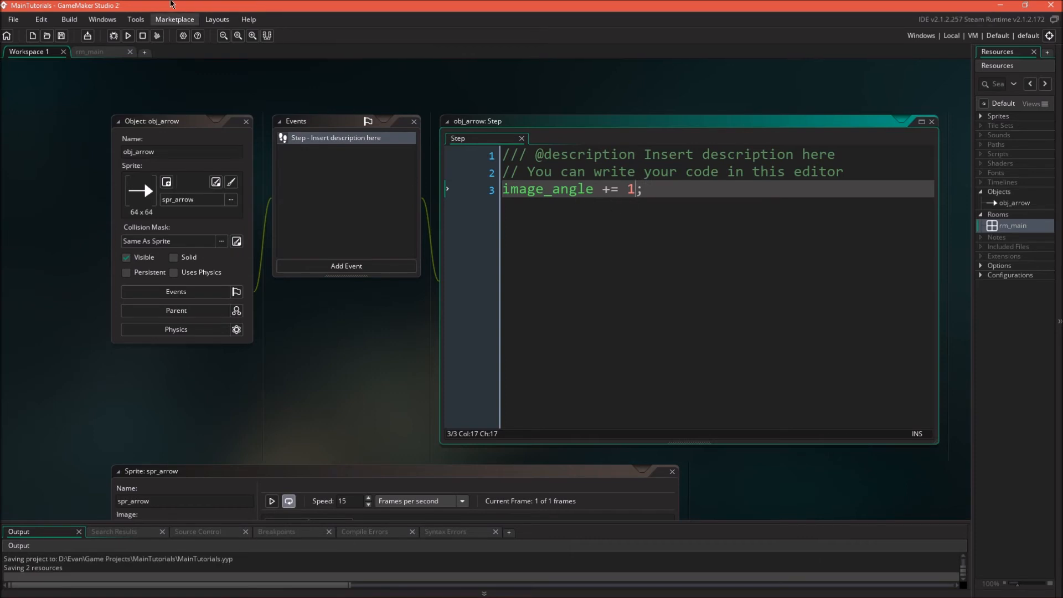
{"action": "left_click", "coordinate": [126, 35]}
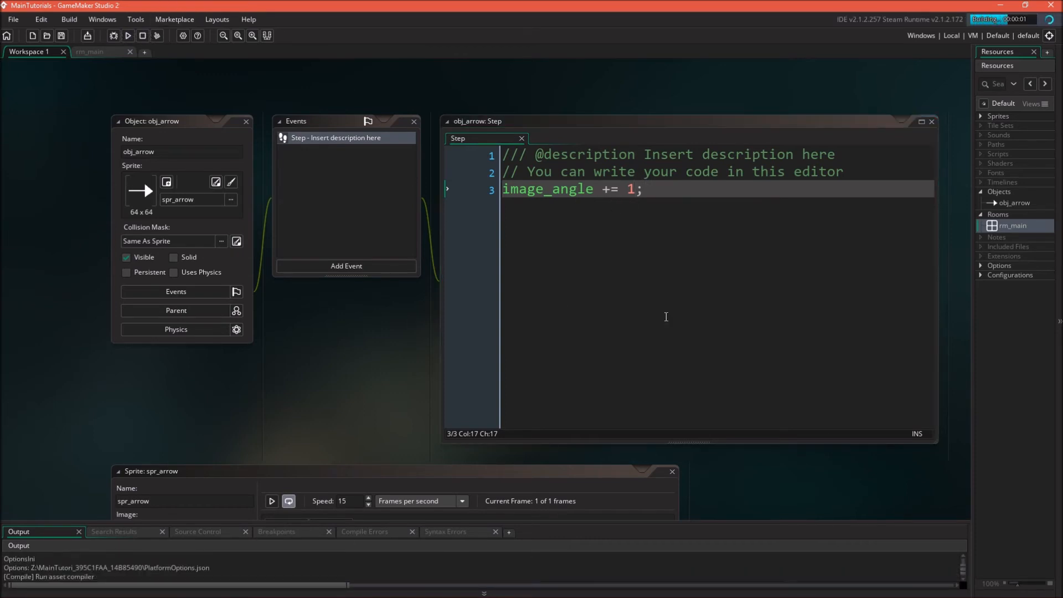
{"action": "left_click", "coordinate": [127, 36]}
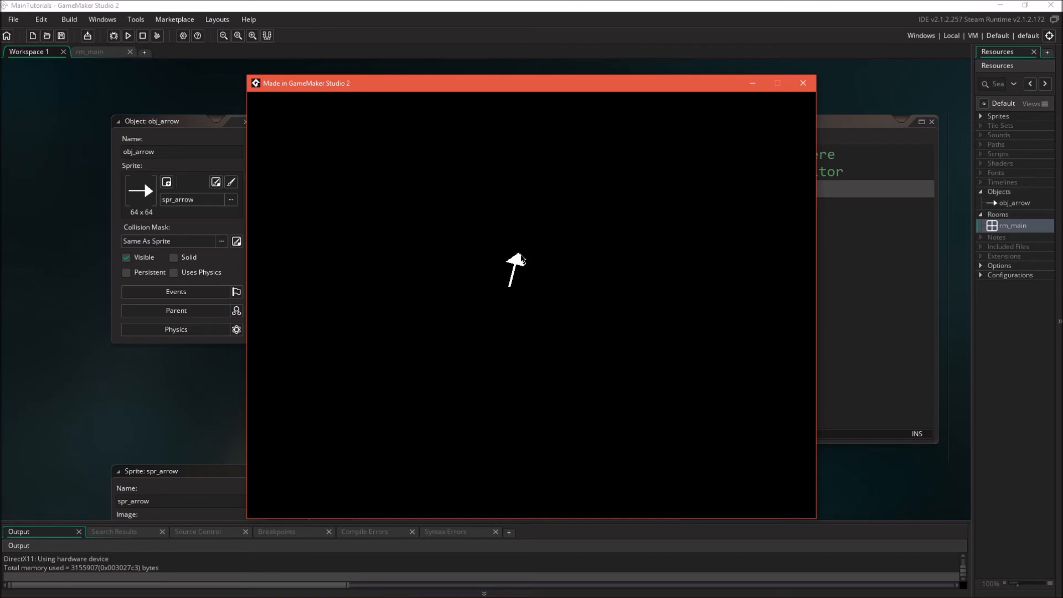
{"action": "mouse_move", "coordinate": [517, 279]}
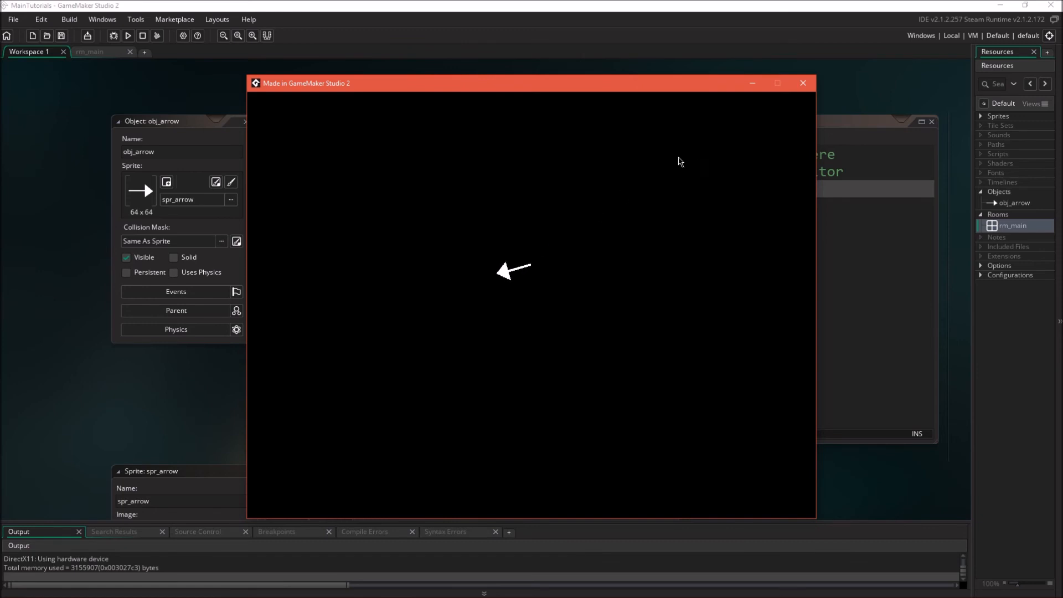
- Set spr_arrow's origin preset to Middle Left (0, 32) and run the game to test it
{"action": "left_click", "coordinate": [491, 245]}
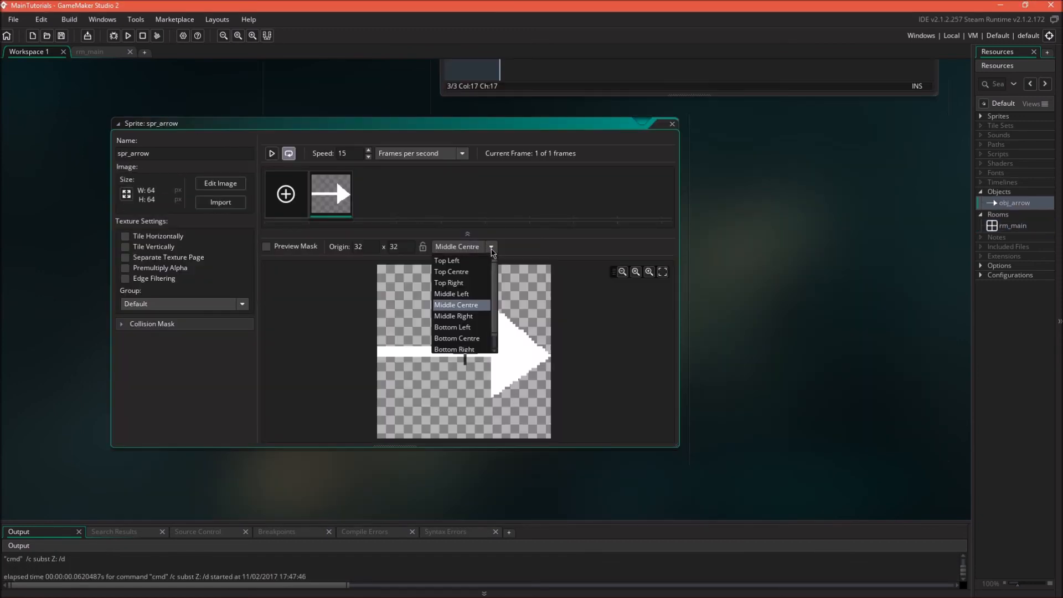
{"action": "mouse_move", "coordinate": [453, 326]}
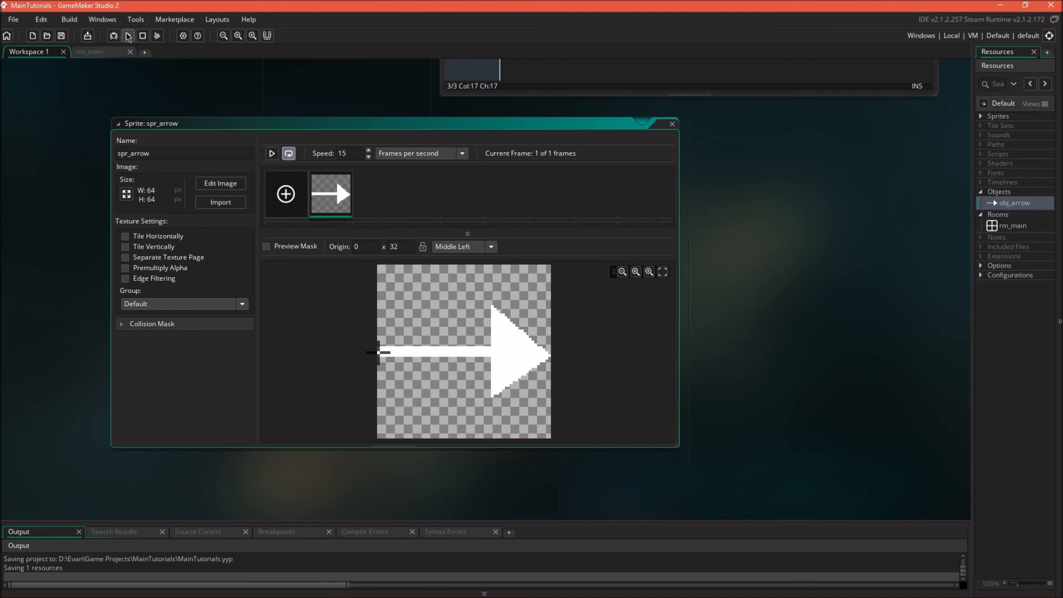
{"action": "left_click", "coordinate": [127, 35]}
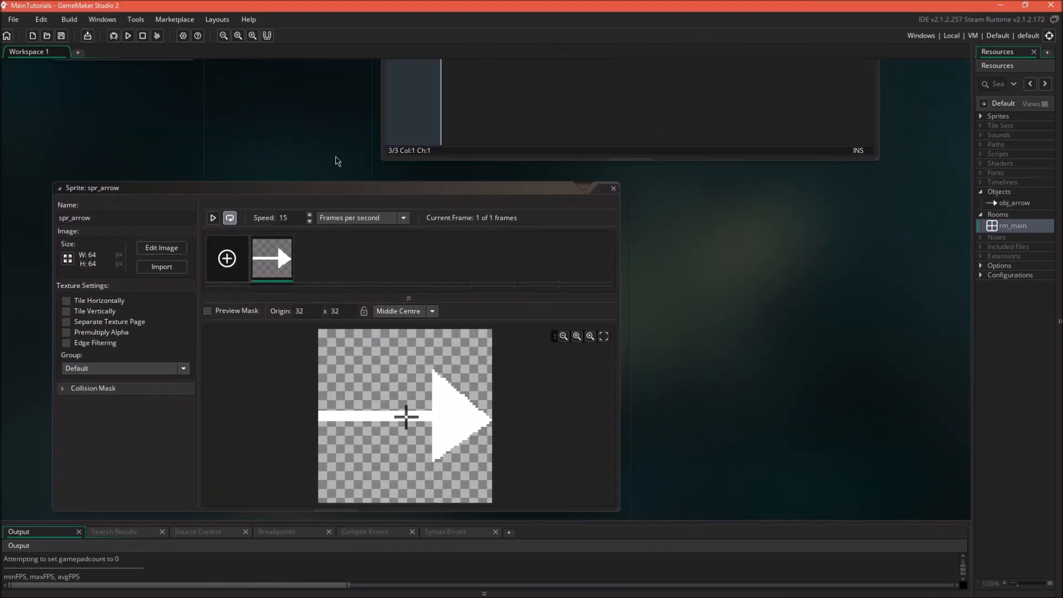
{"action": "mouse_move", "coordinate": [721, 303]}
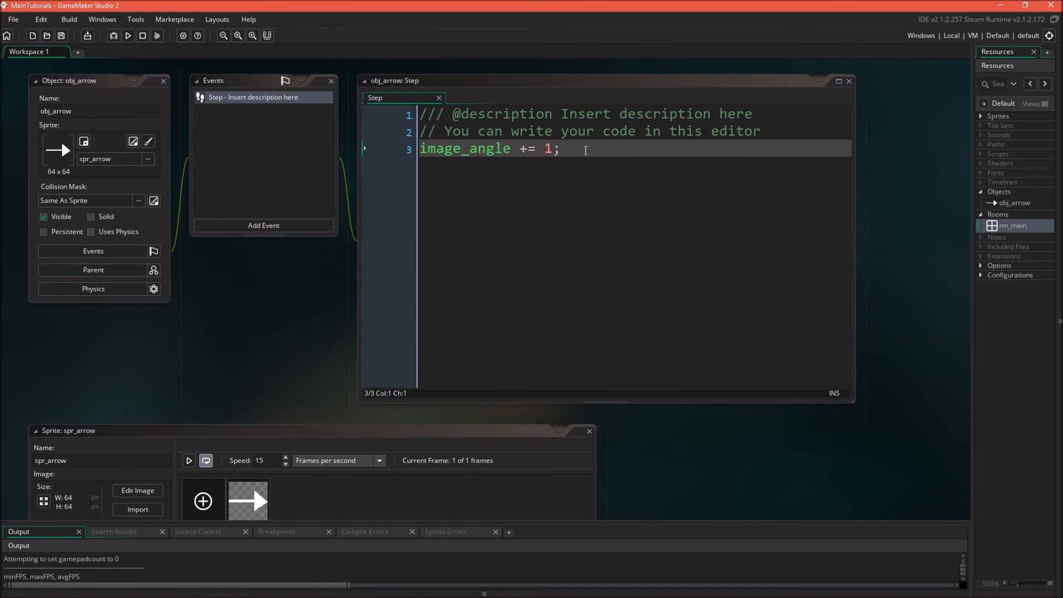
{"action": "mouse_move", "coordinate": [472, 206]}
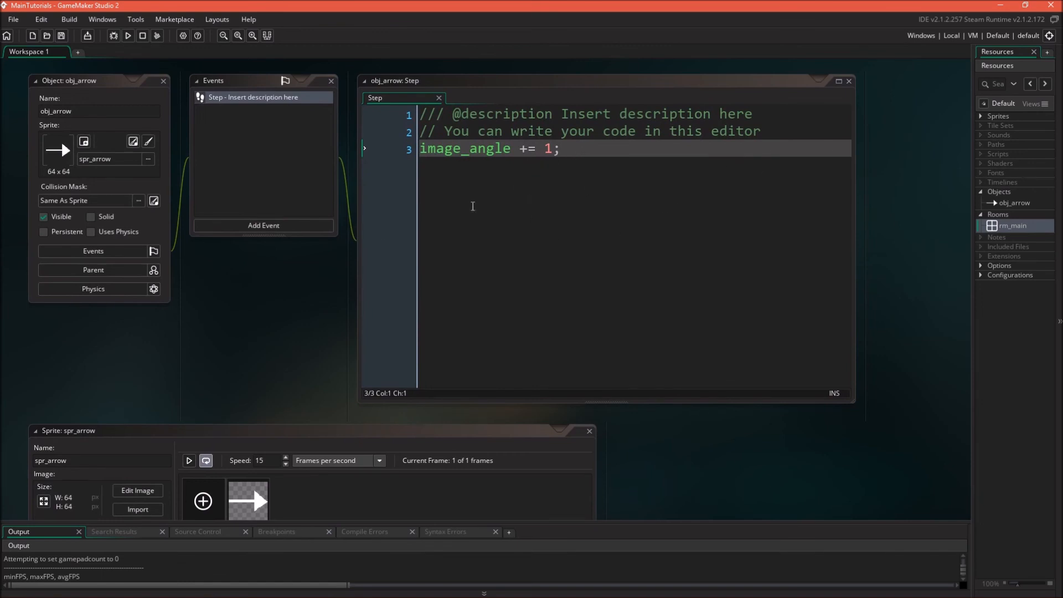